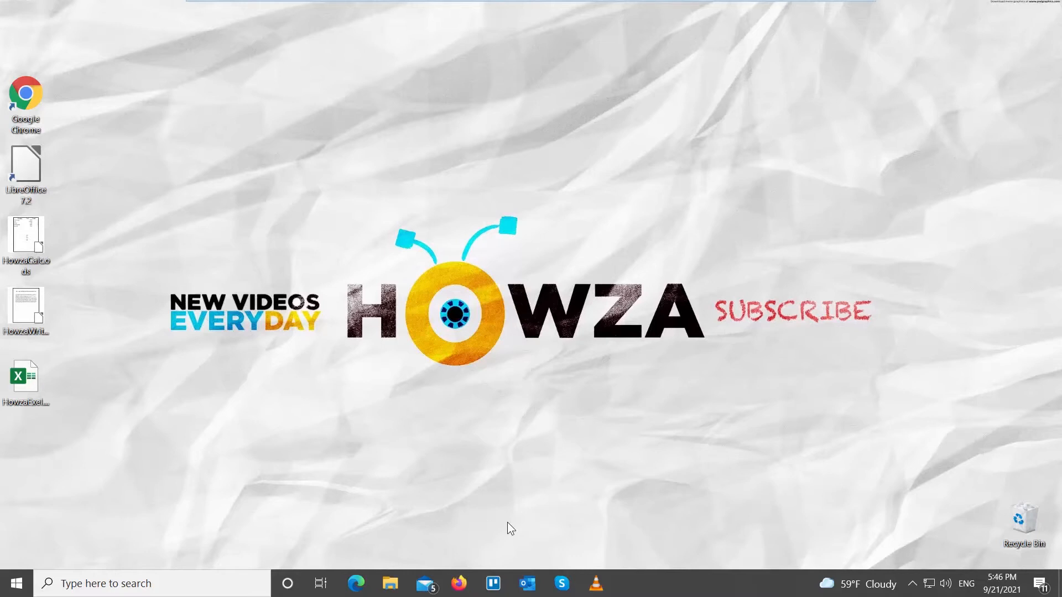
{"action": "mouse_move", "coordinate": [124, 277]}
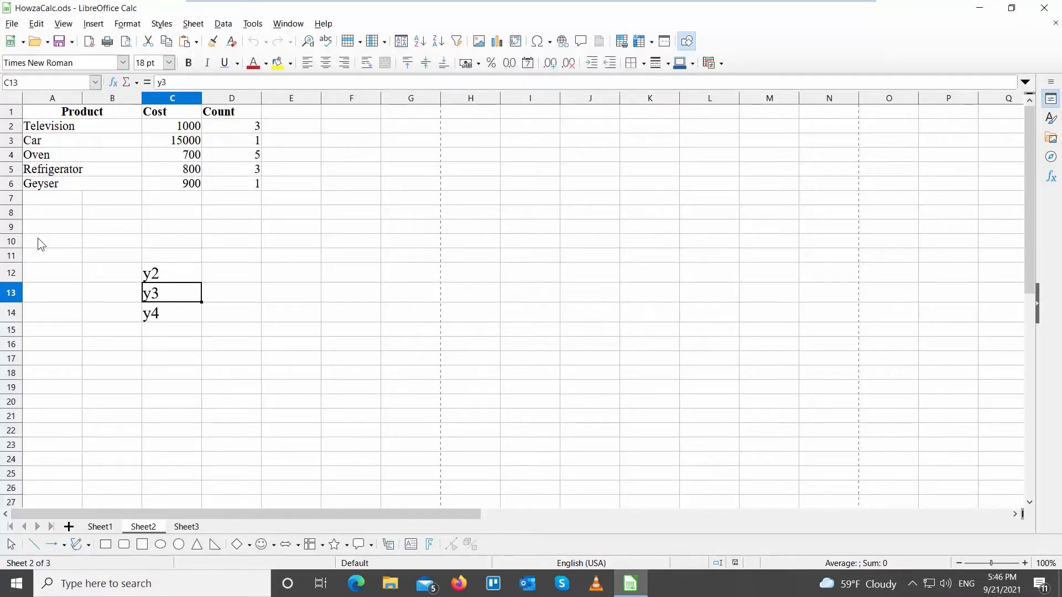
Step: Split Sheet2 into panes at C13 via View > Split Window, unsplit it, and switch to Sheet1
{"action": "left_click", "coordinate": [63, 24]}
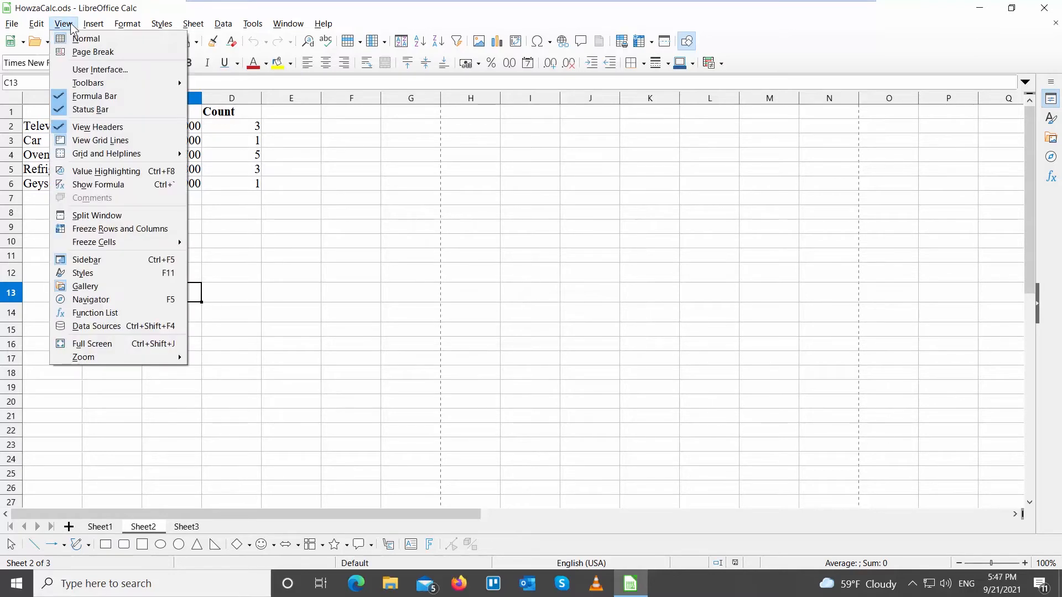
{"action": "mouse_move", "coordinate": [97, 185]}
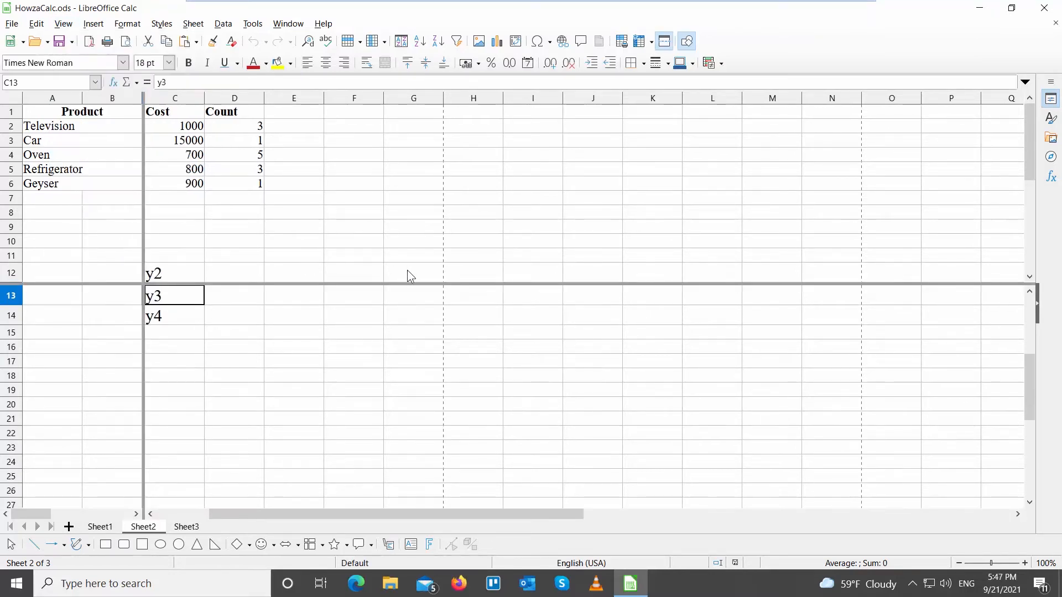
{"action": "mouse_move", "coordinate": [406, 409]}
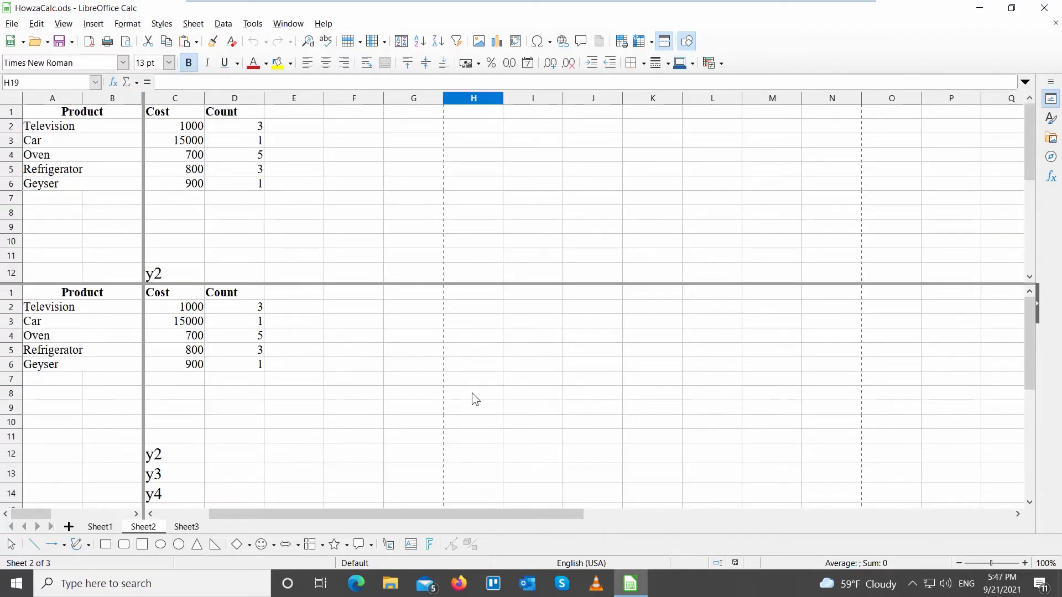
{"action": "mouse_move", "coordinate": [280, 347]}
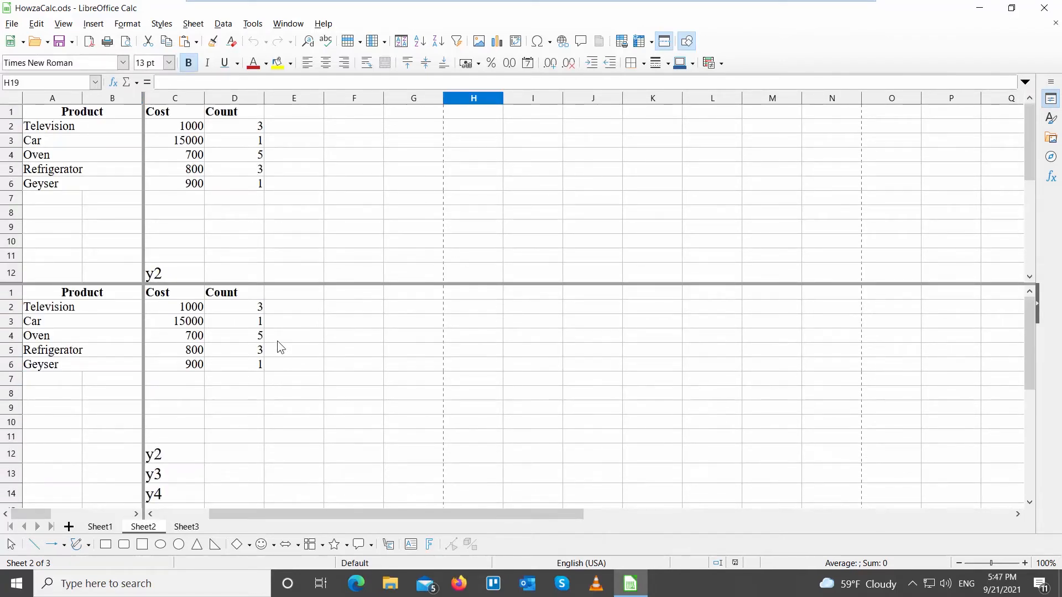
{"action": "left_click", "coordinate": [63, 23]}
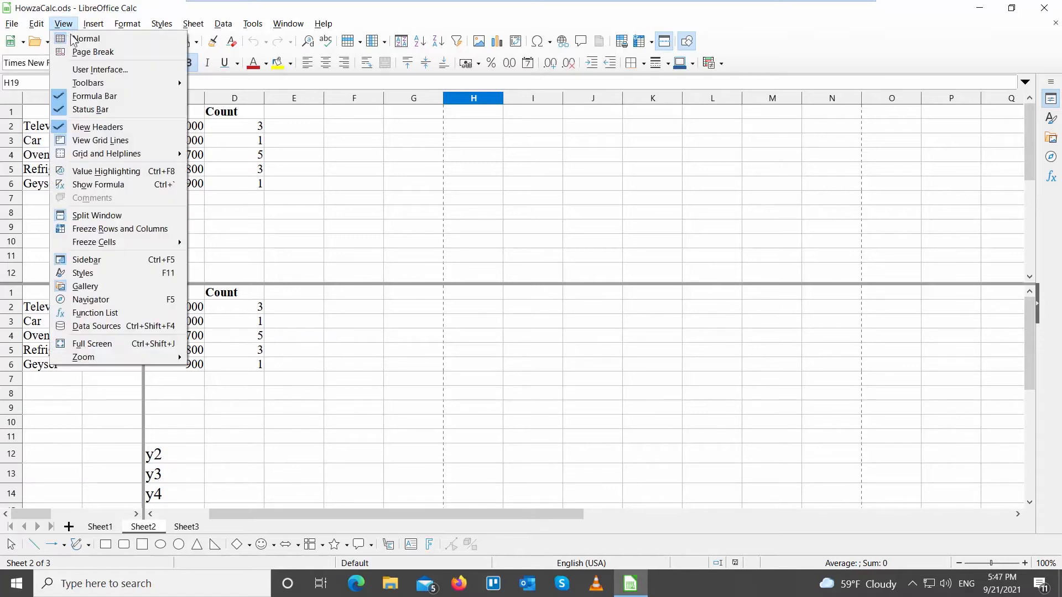
{"action": "left_click", "coordinate": [86, 38]}
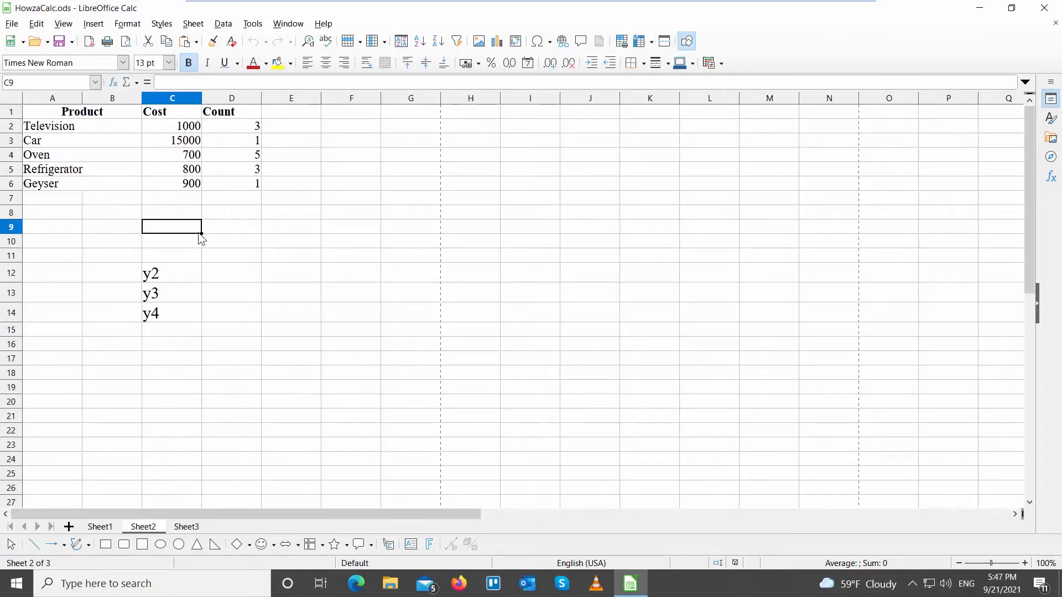
{"action": "left_click", "coordinate": [100, 527]}
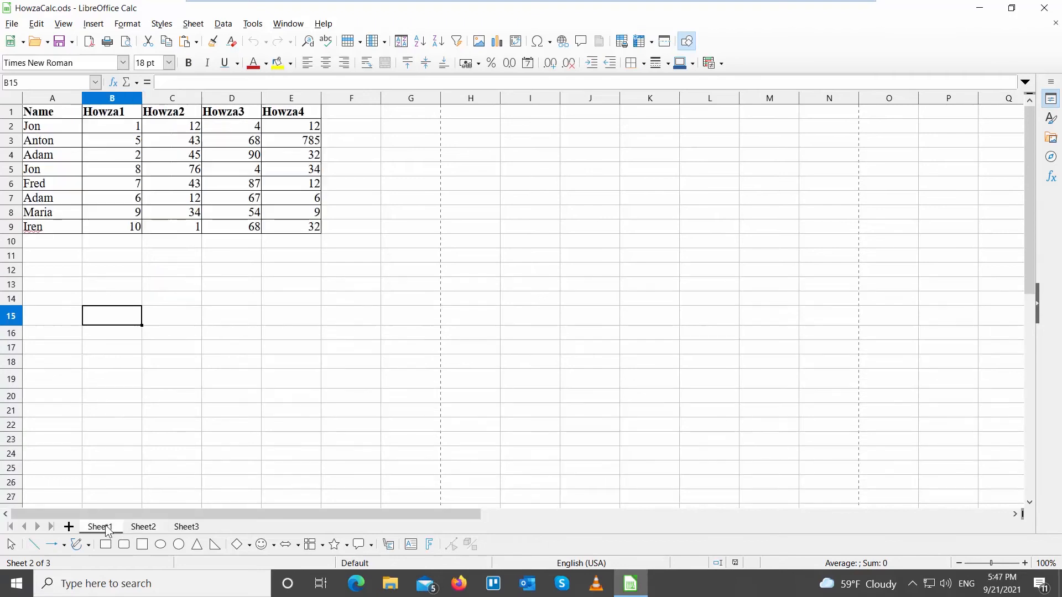
Step: Split Sheet1 into four scrollable panes at cell C22 using View > Split Window
{"action": "left_click", "coordinate": [99, 526]}
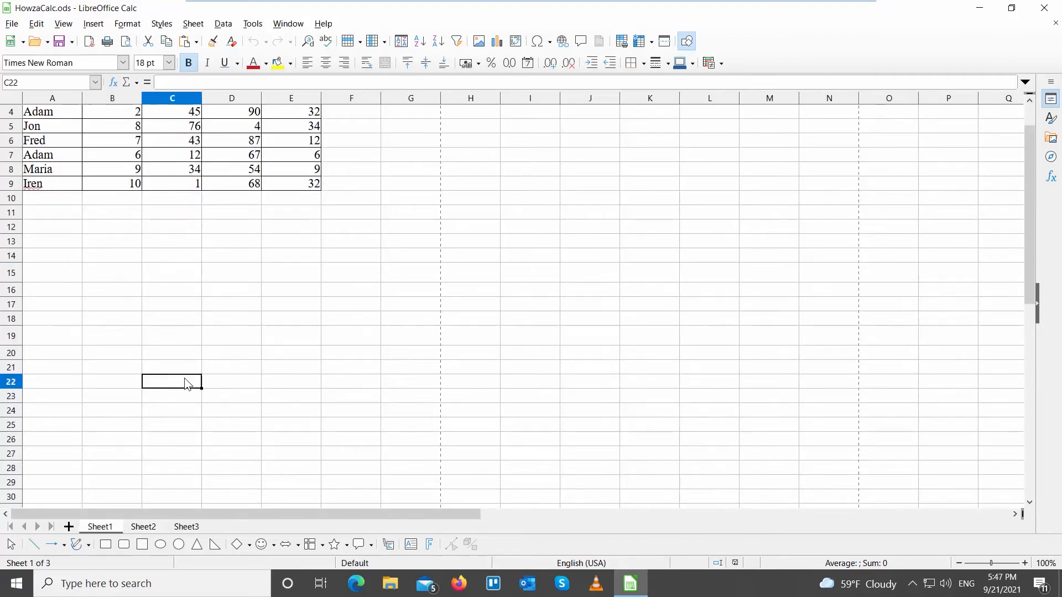
{"action": "left_click", "coordinate": [63, 24]}
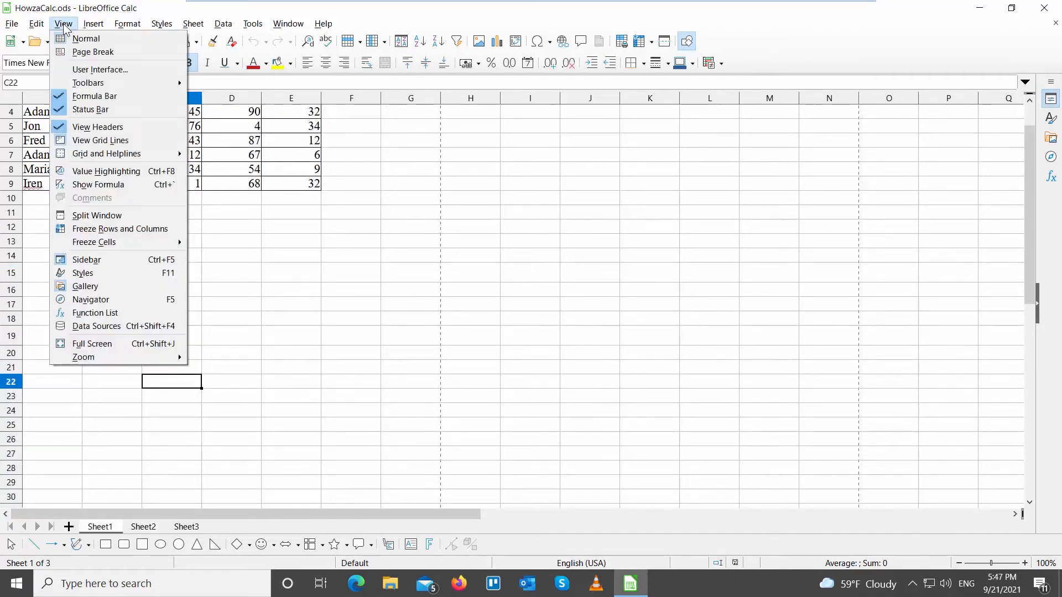
{"action": "mouse_move", "coordinate": [119, 228]}
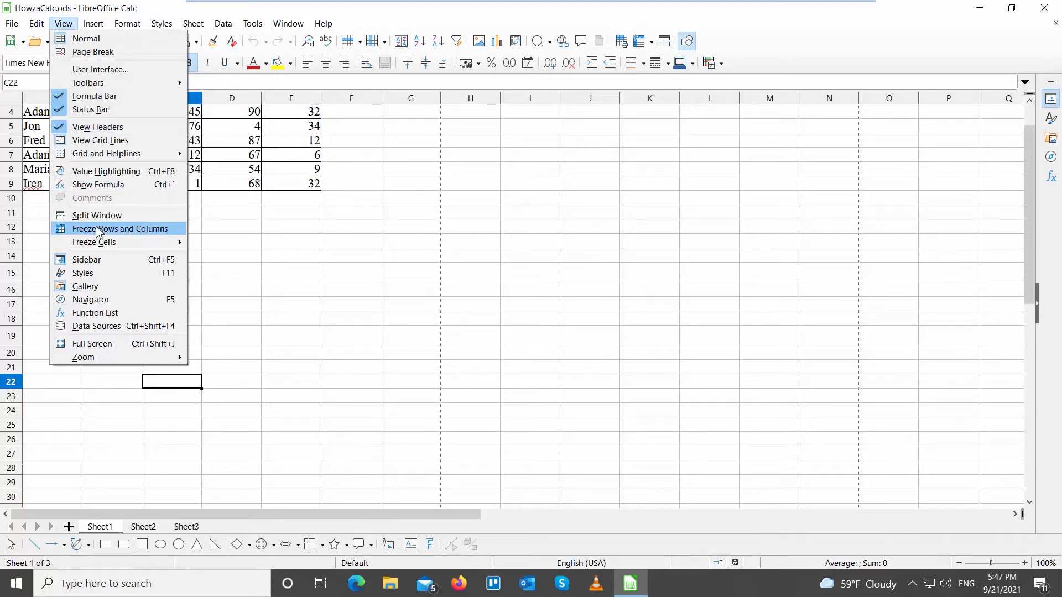
{"action": "left_click", "coordinate": [119, 228]}
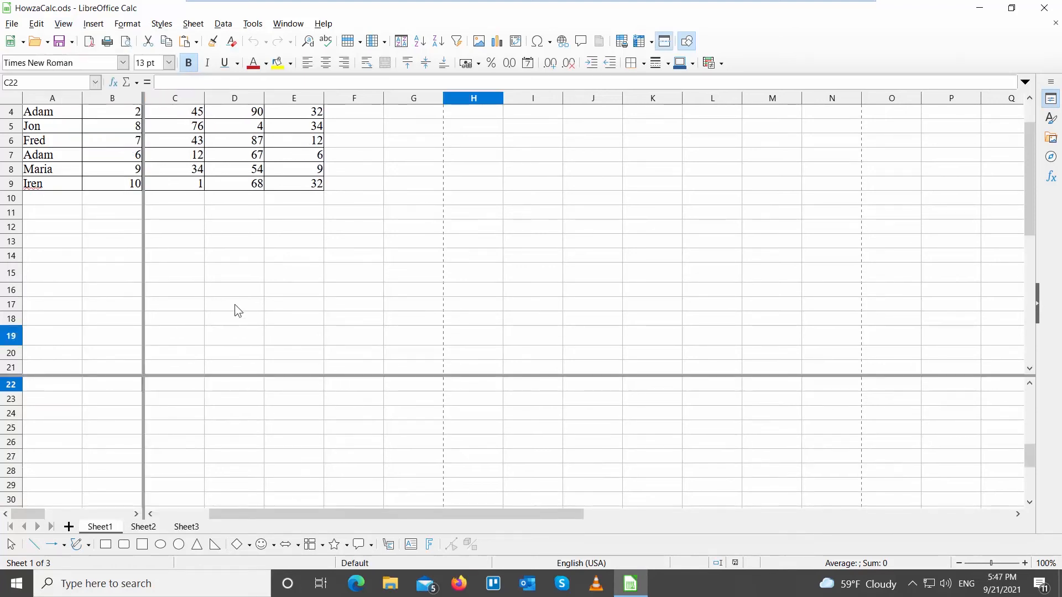
Step: Scroll the lower pane down to rows 43–51 while the upper pane keeps the Howza table visible
{"action": "scroll", "scroll_direction": "down", "scroll_amount": 3}
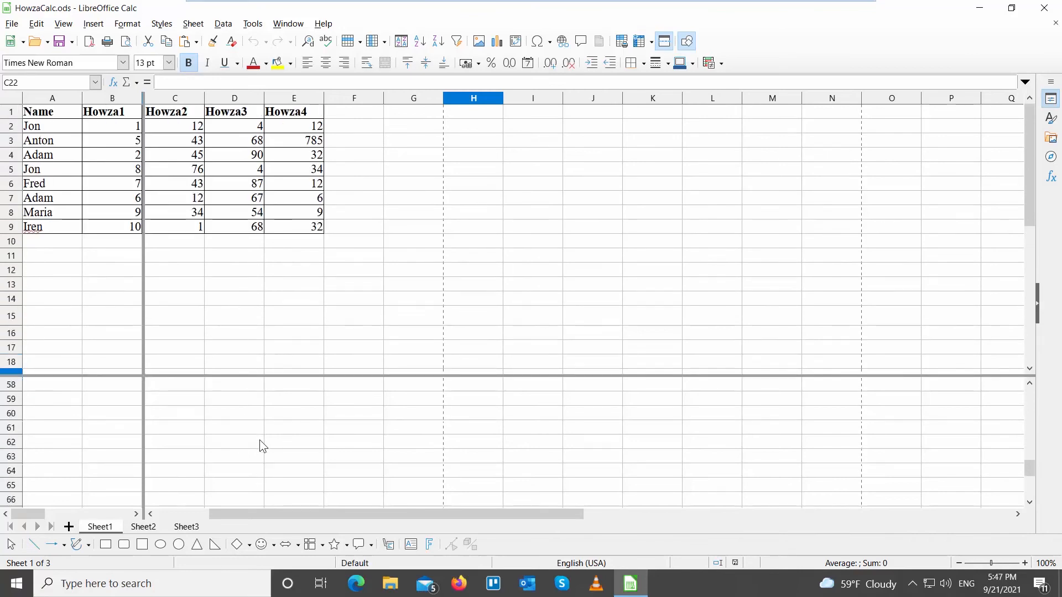
{"action": "scroll", "scroll_direction": "up", "scroll_amount": 3}
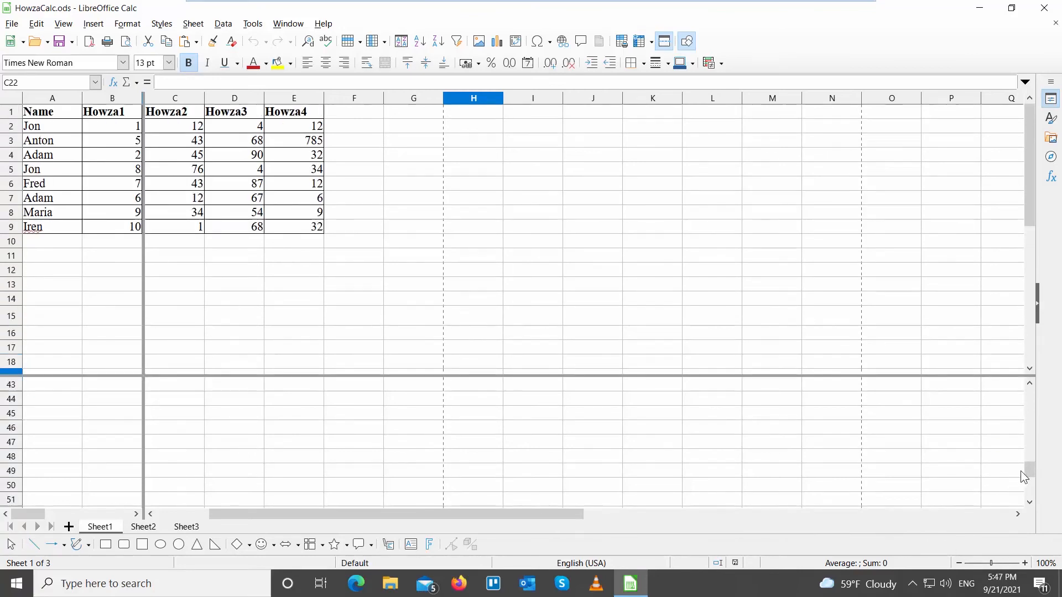